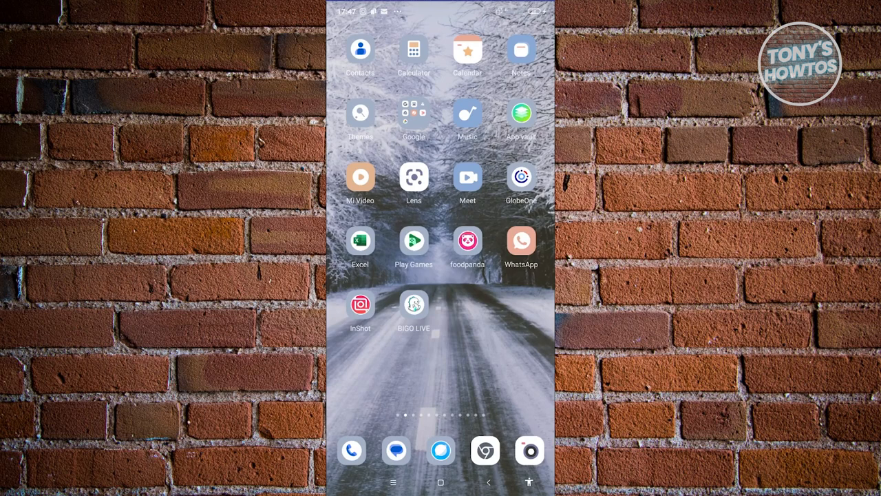
# - Launch Gmail from the Google apps folder on the home screen
pyautogui.click(413, 112)
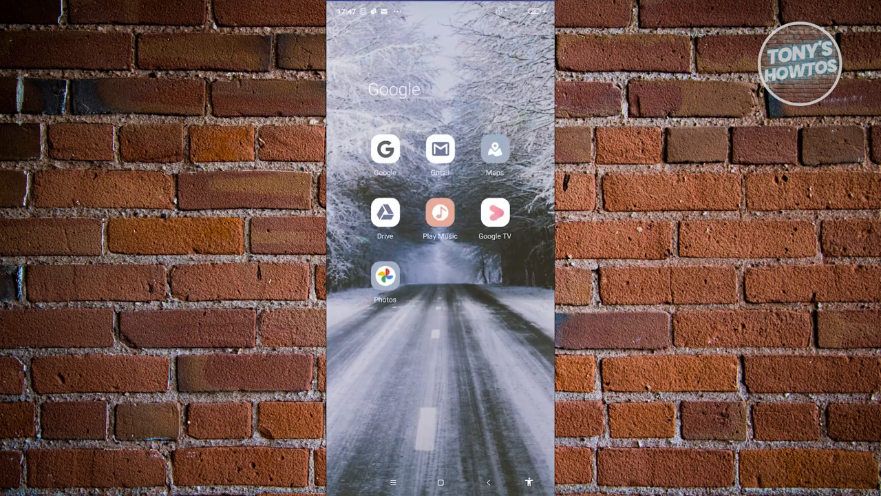
pyautogui.click(440, 148)
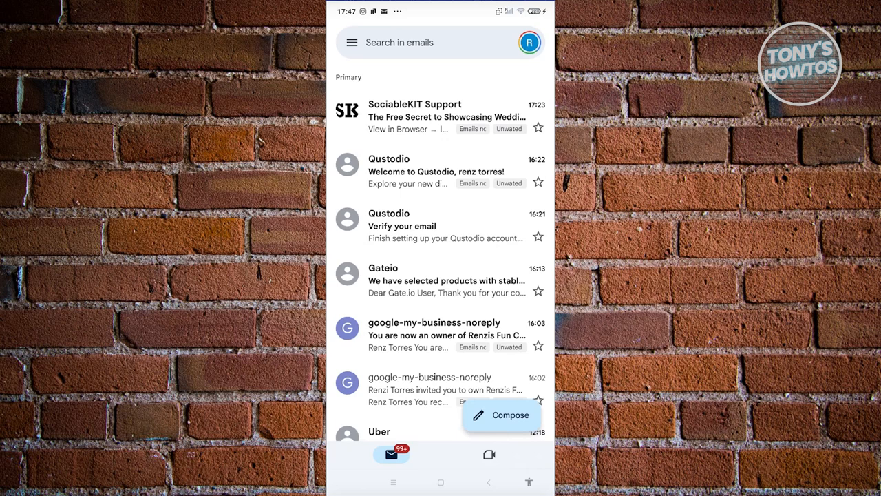
# - Begin adding another account from the profile avatar, choosing Google as the account type
pyautogui.click(529, 42)
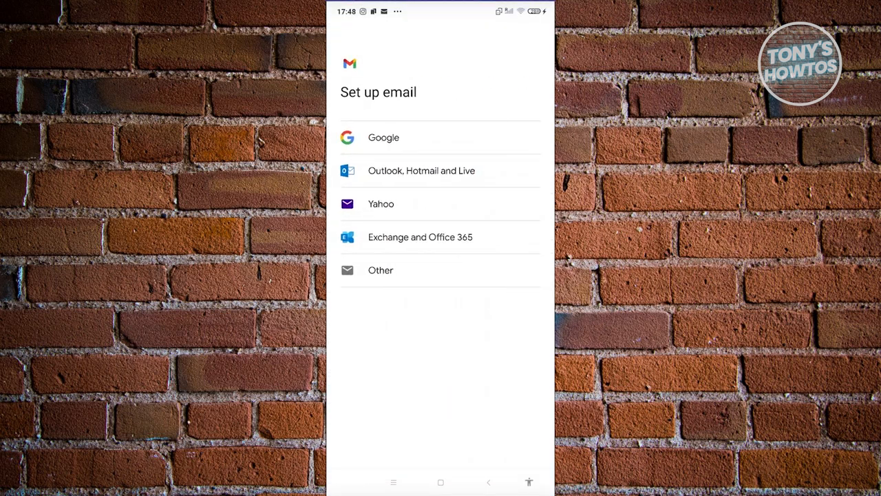
pyautogui.click(384, 137)
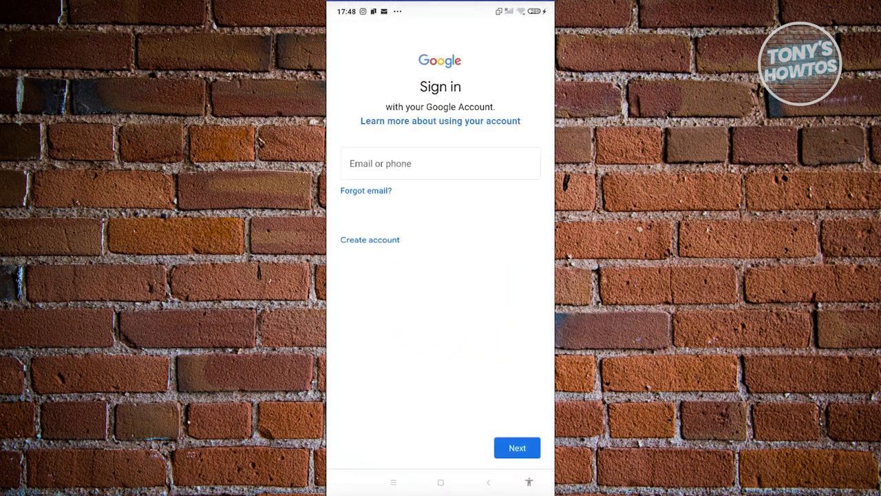
# - Sign in with the second account's email address and password
pyautogui.write('ren')
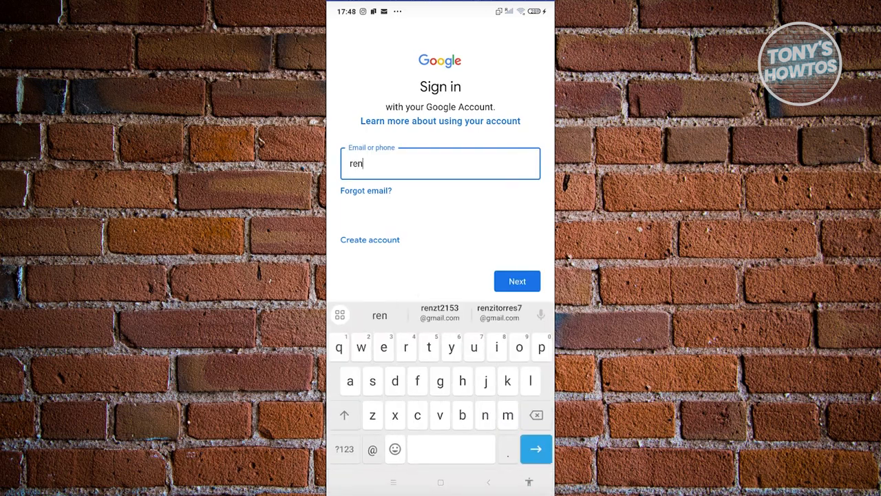
pyautogui.click(439, 312)
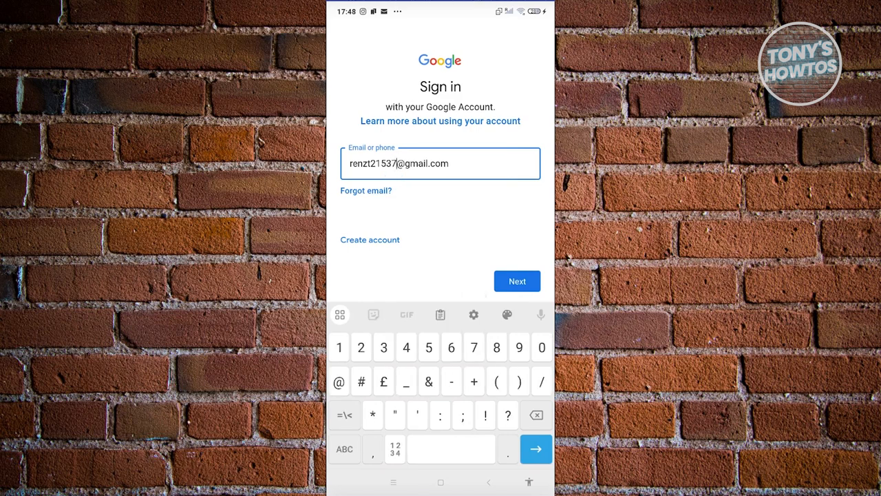
pyautogui.click(517, 281)
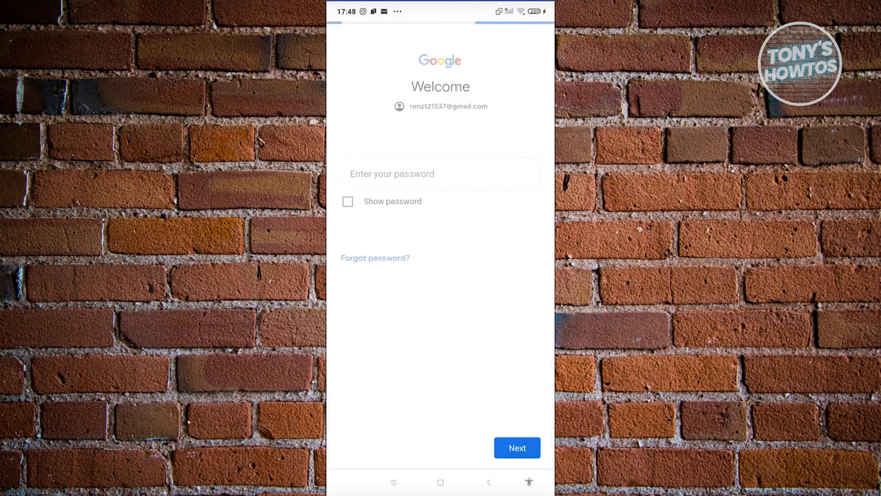
pyautogui.click(440, 174)
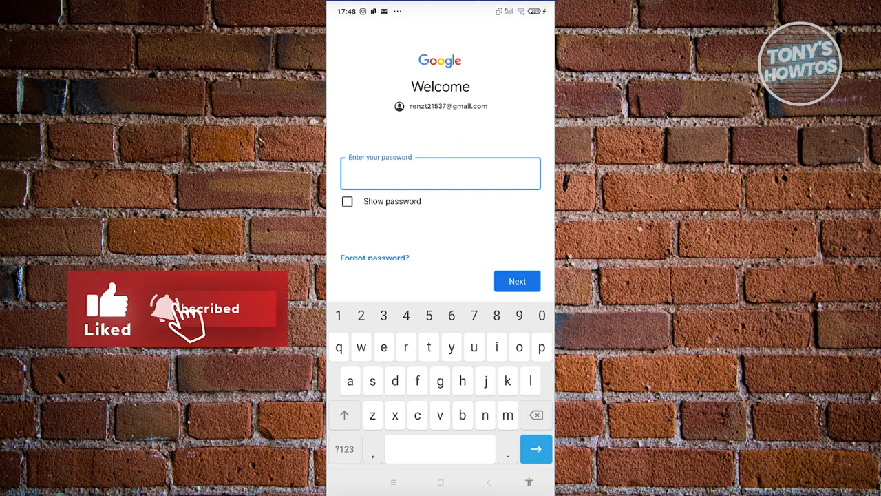
pyautogui.click(517, 281)
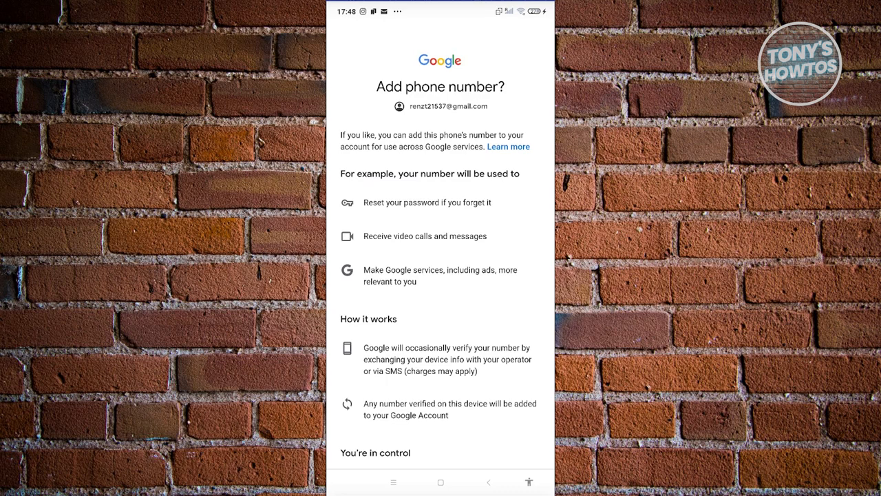
# - Skip the phone number prompt and accept Google's terms to finish sign-in
pyautogui.scroll(-3)
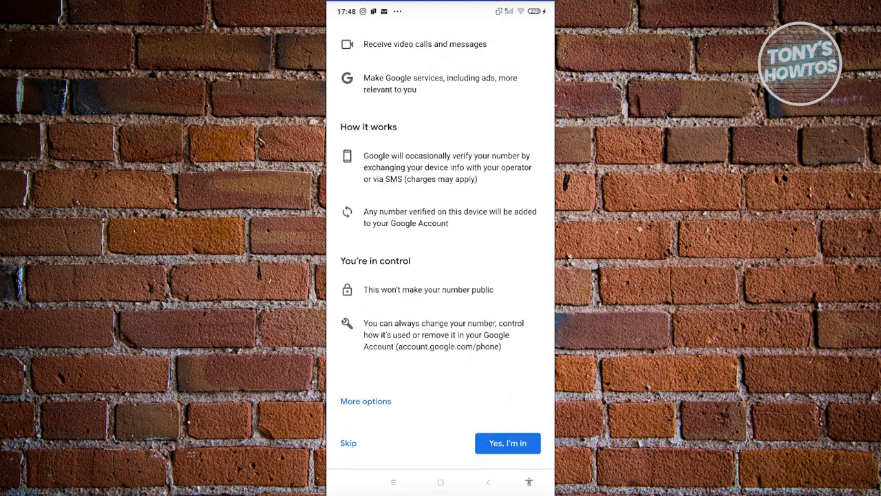
pyautogui.click(508, 443)
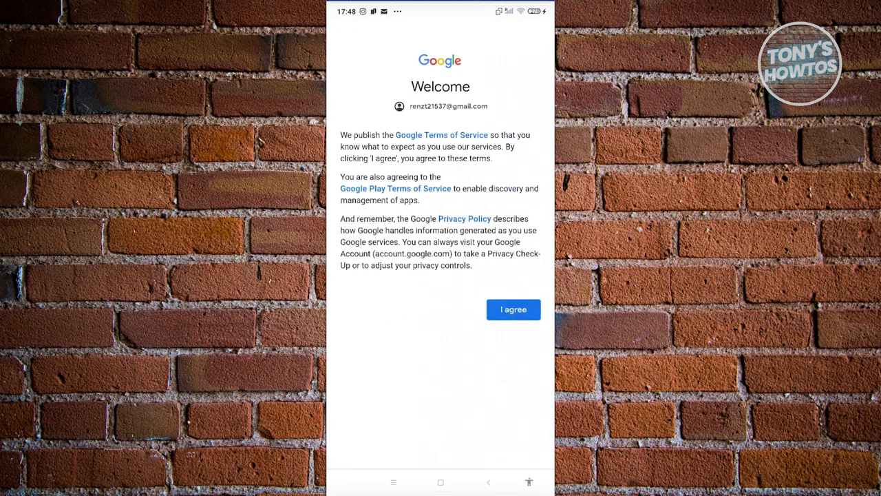
pyautogui.click(513, 309)
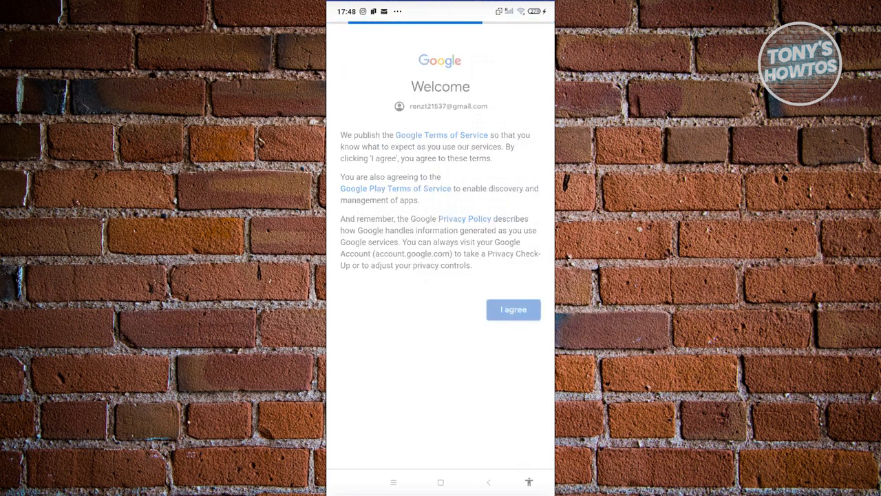
pyautogui.click(513, 310)
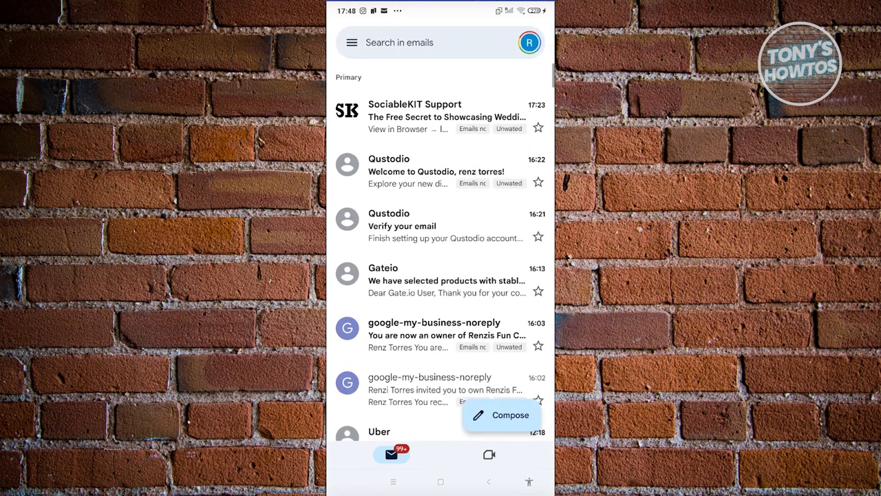
# - Leave Gmail and return to the phone's home screen
pyautogui.click(529, 42)
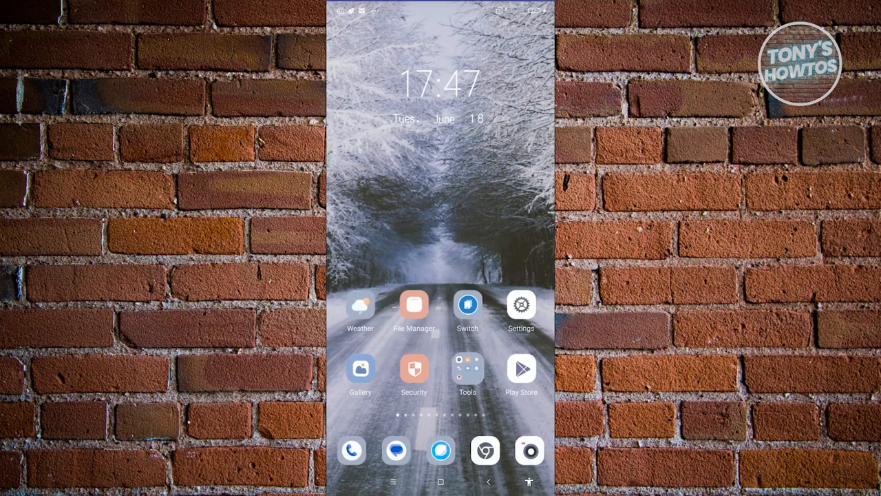
# - Check the Google accounts list in Settings for the new account, then dismiss it
pyautogui.click(521, 305)
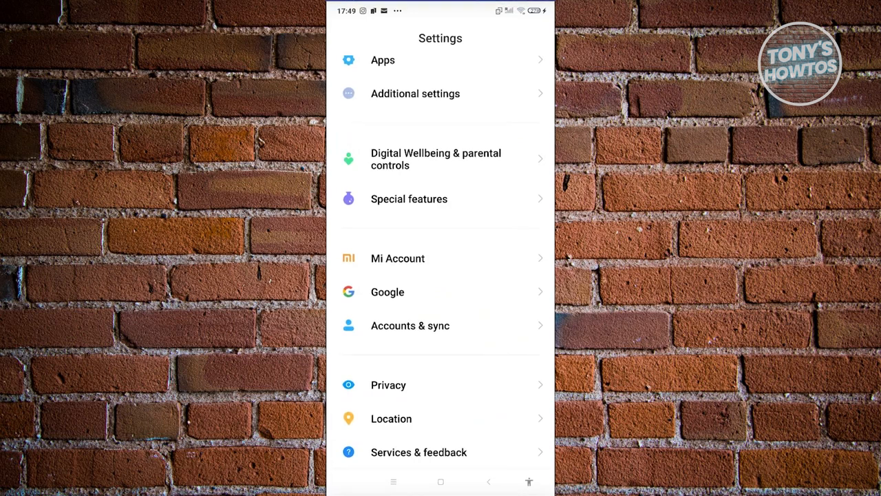
pyautogui.click(387, 291)
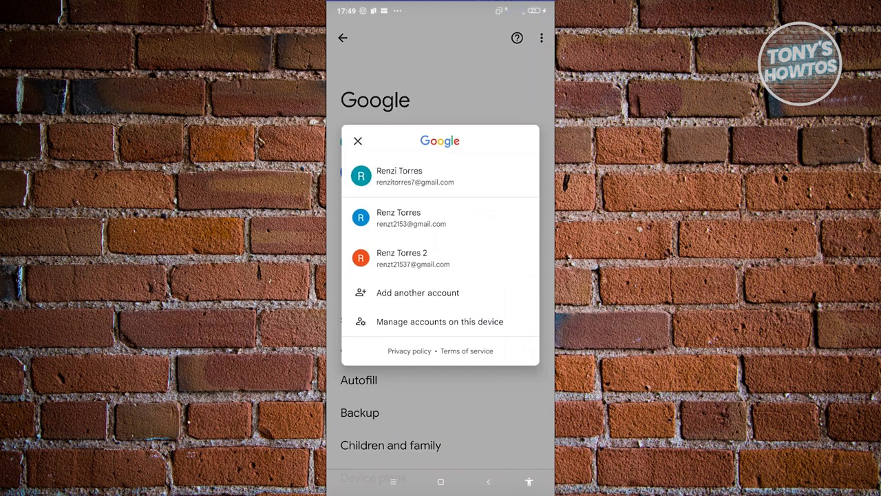
pyautogui.click(358, 141)
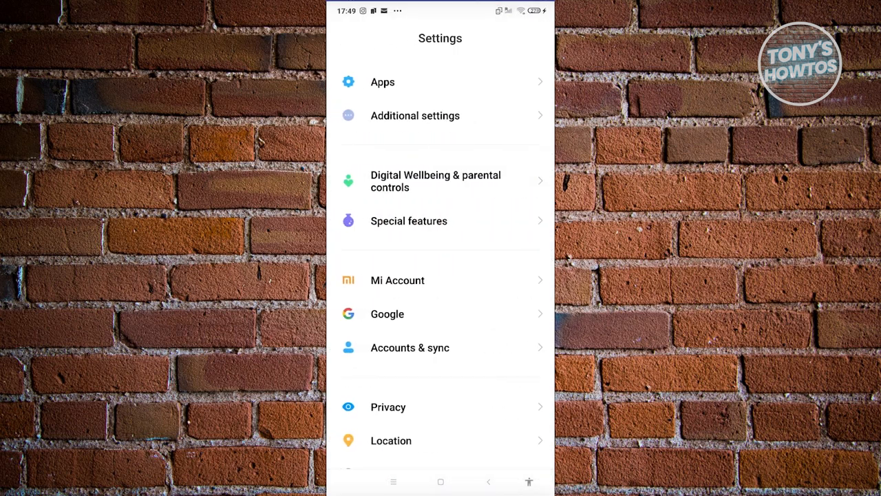